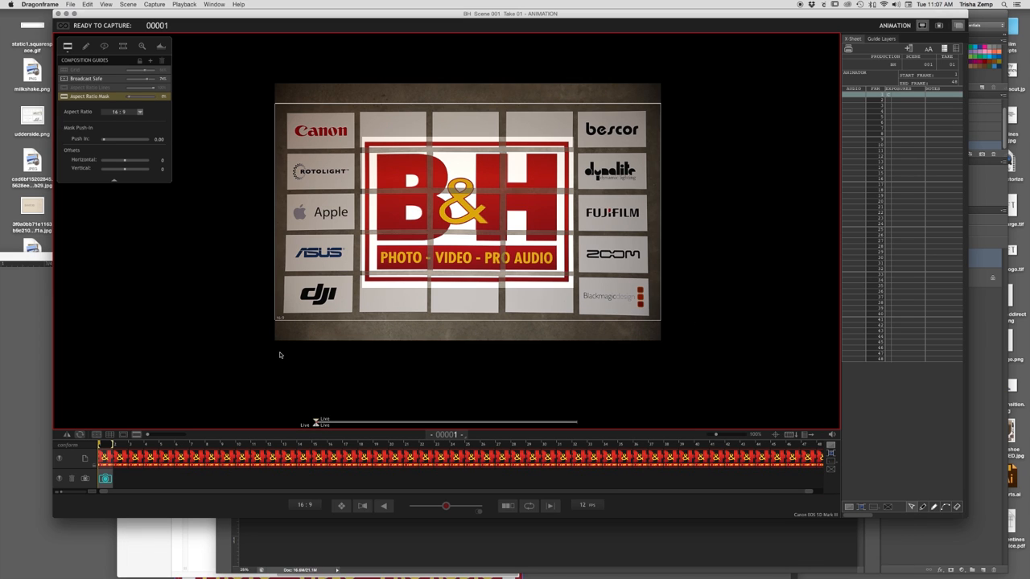
mouse_move(680, 332)
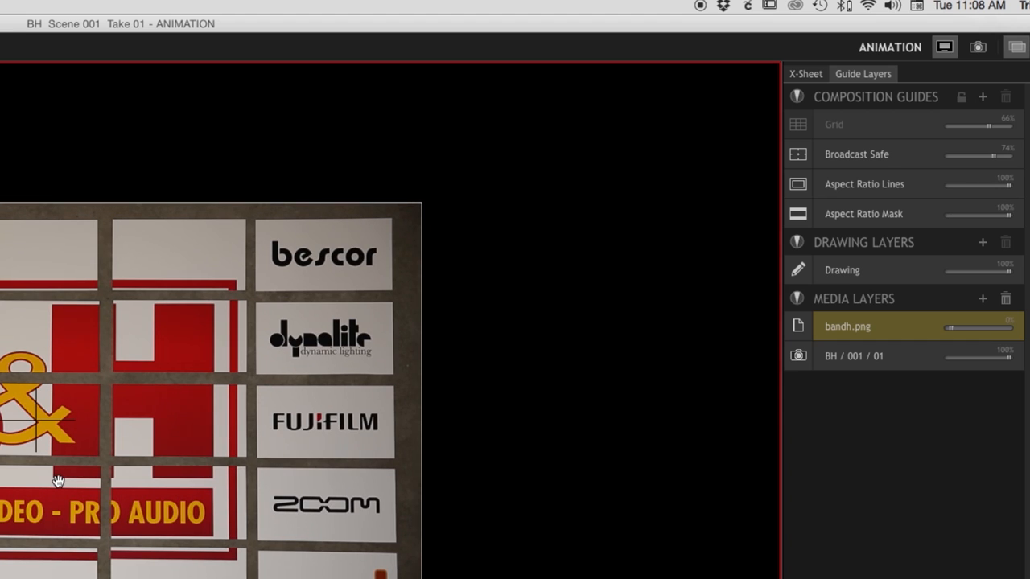
mouse_move(286, 431)
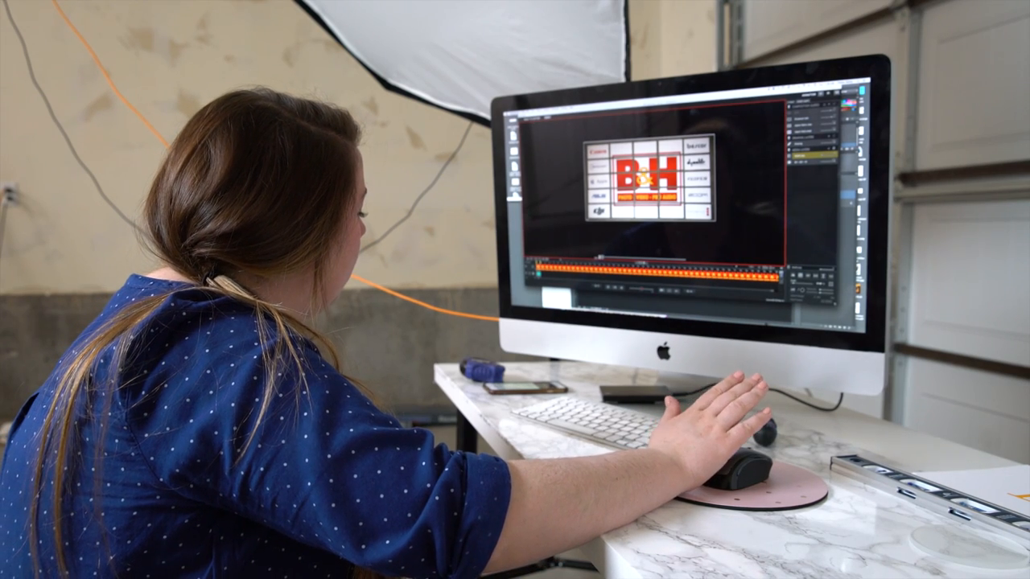
mouse_move(756, 458)
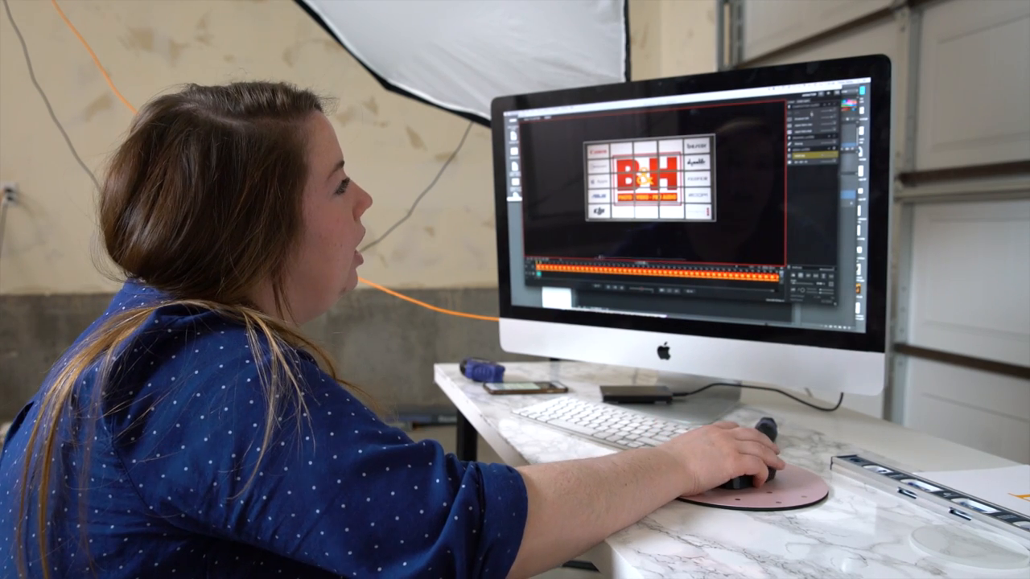